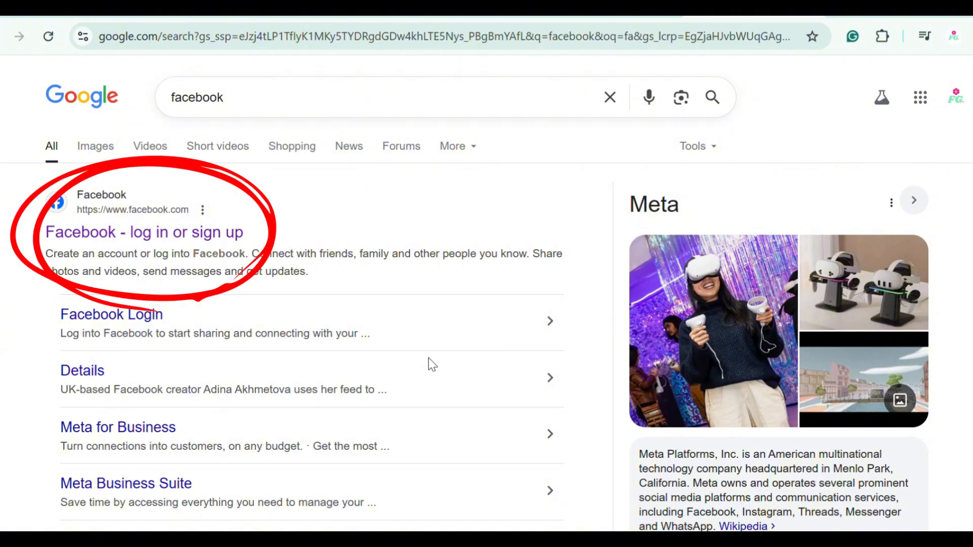
mouse_move(598, 510)
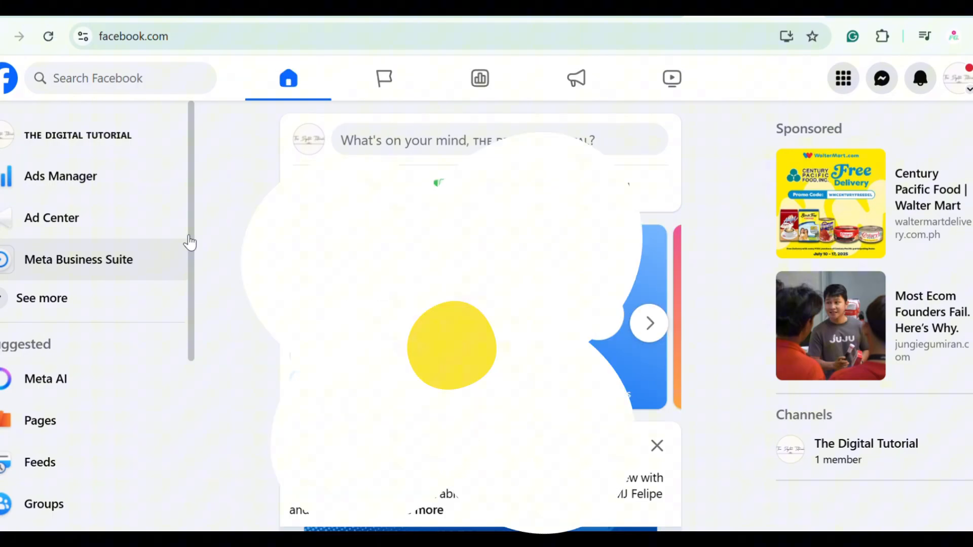
mouse_move(958, 78)
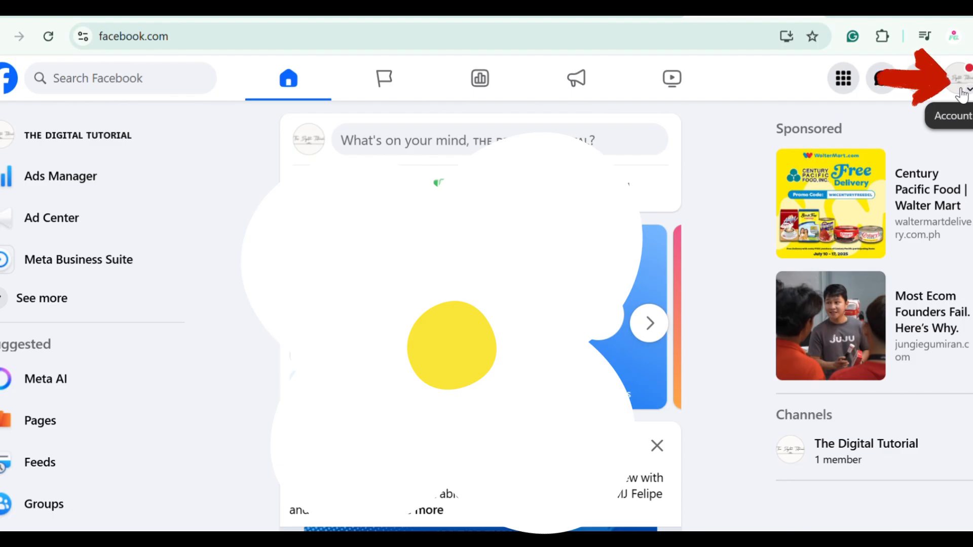
Go to the Settings & privacy page from the account menu
click(961, 78)
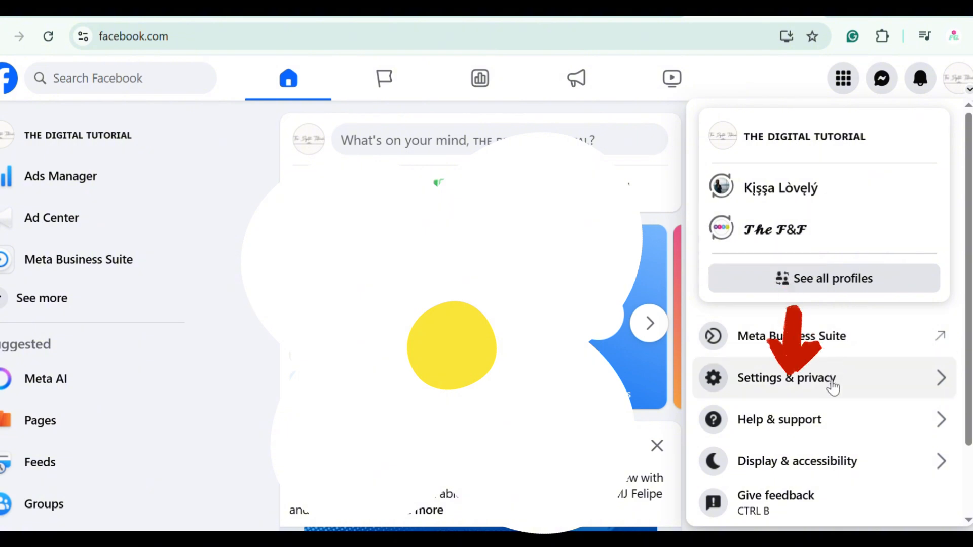
click(786, 378)
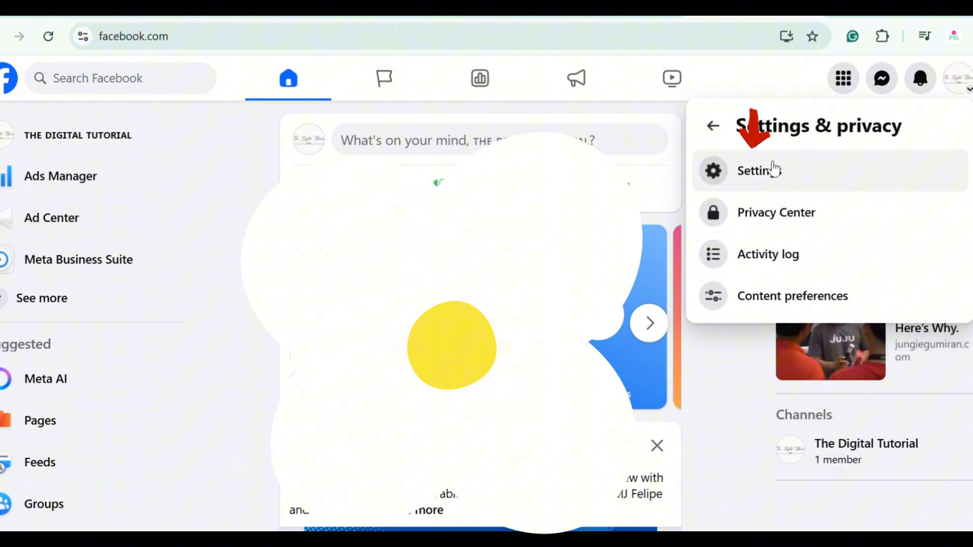
click(758, 170)
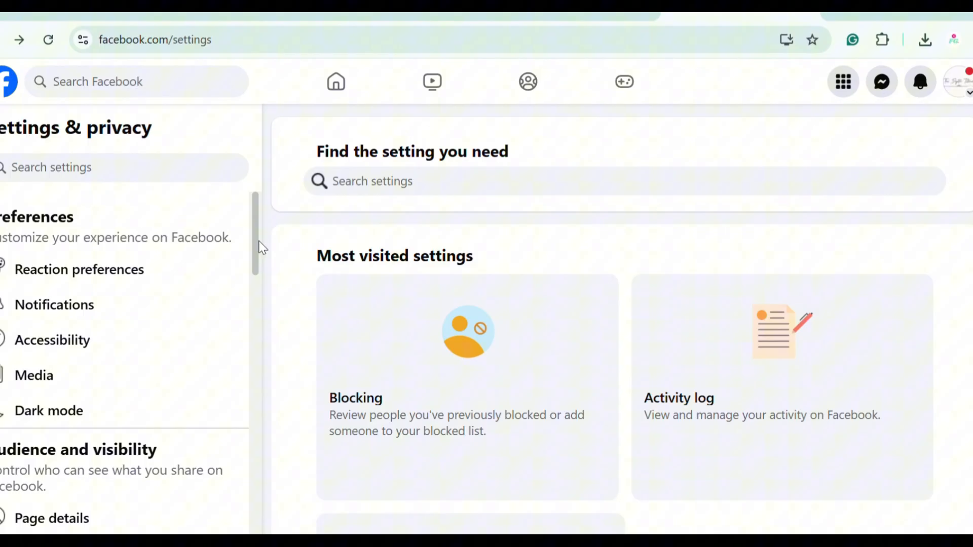
Go to Page setup to show the General Page settings for THE DIGITAL TUTORIAL
scroll(down, 3)
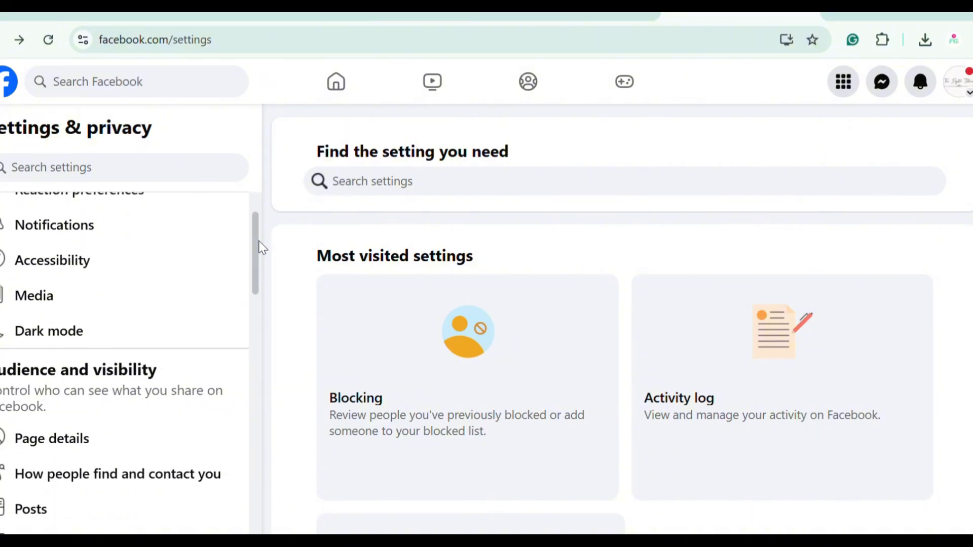
scroll(down, 3)
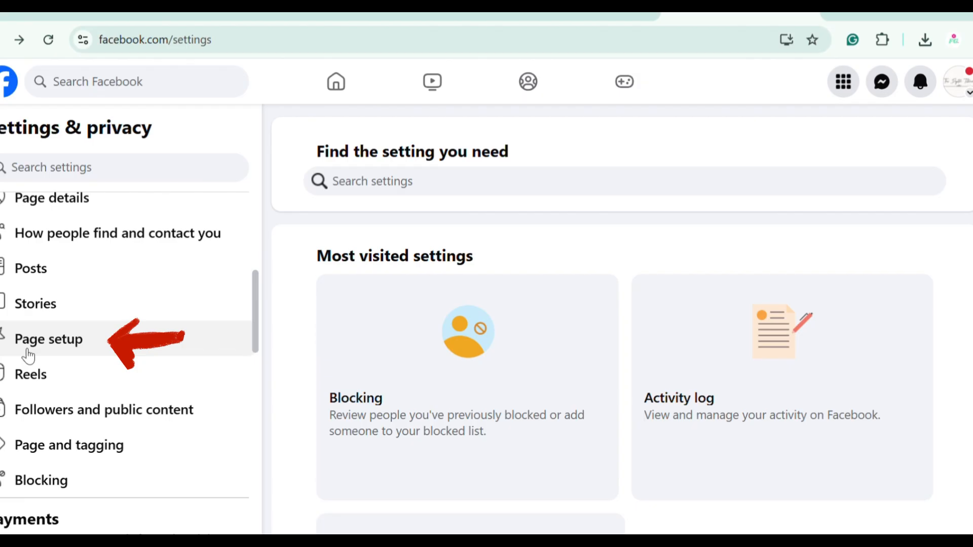
click(48, 339)
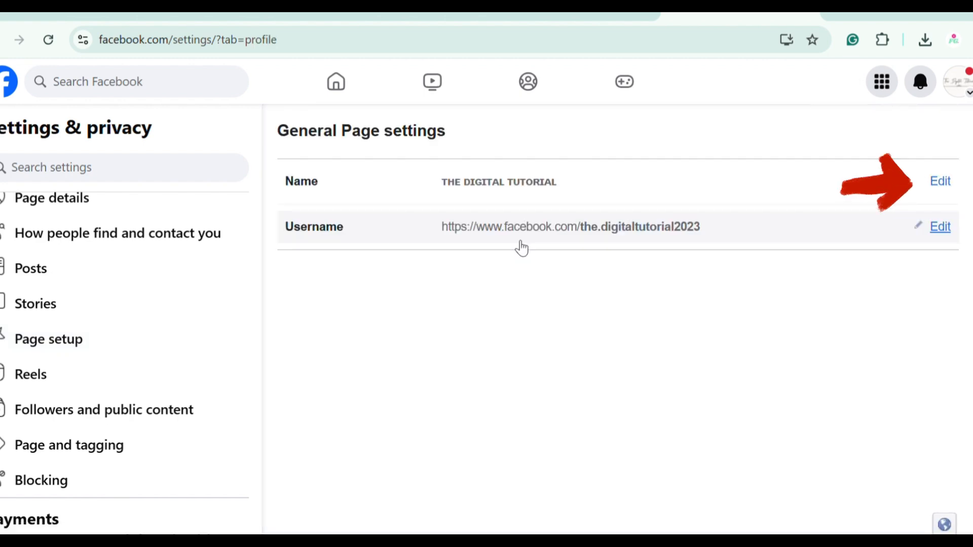
mouse_move(830, 206)
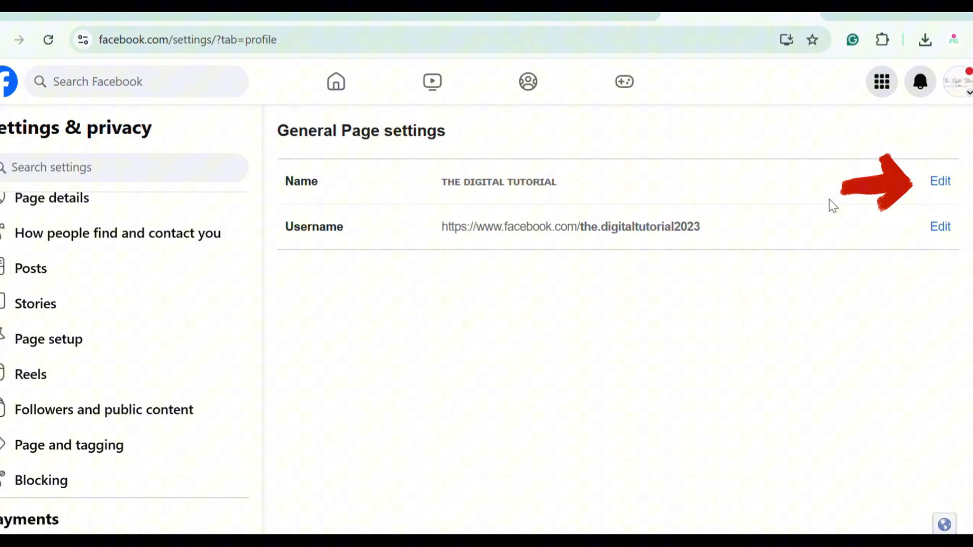
Edit the page name, replacing it with 'The Digital Guide'
click(940, 181)
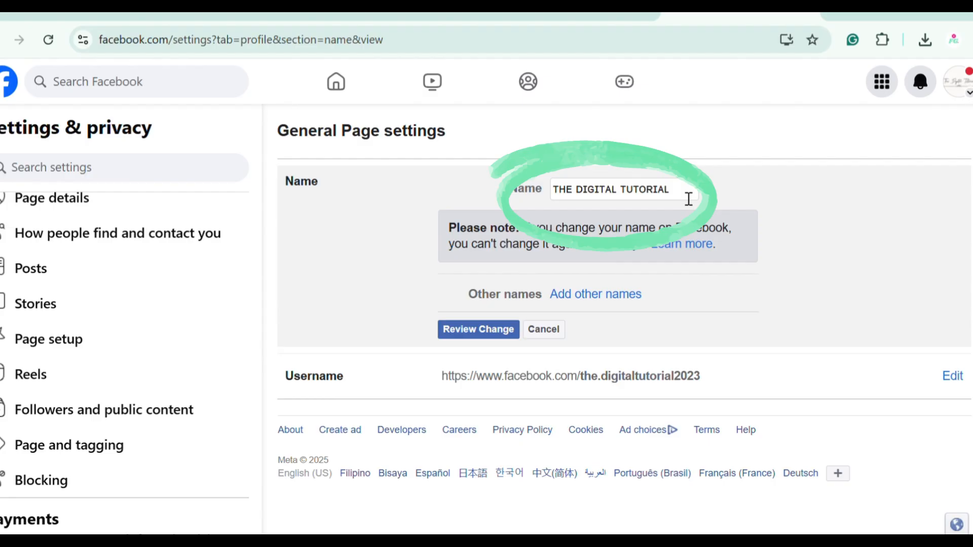
click(611, 190)
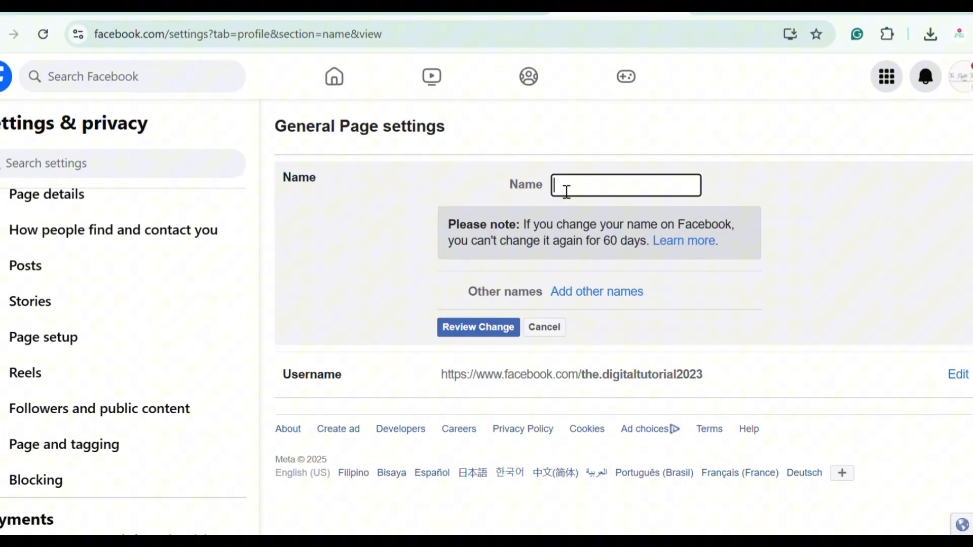
mouse_move(606, 314)
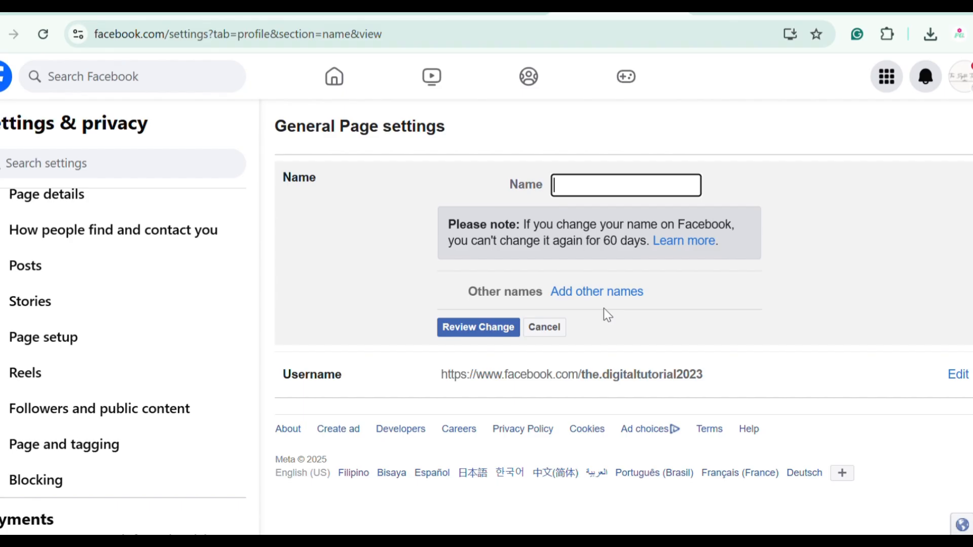
text(The Digital Guide)
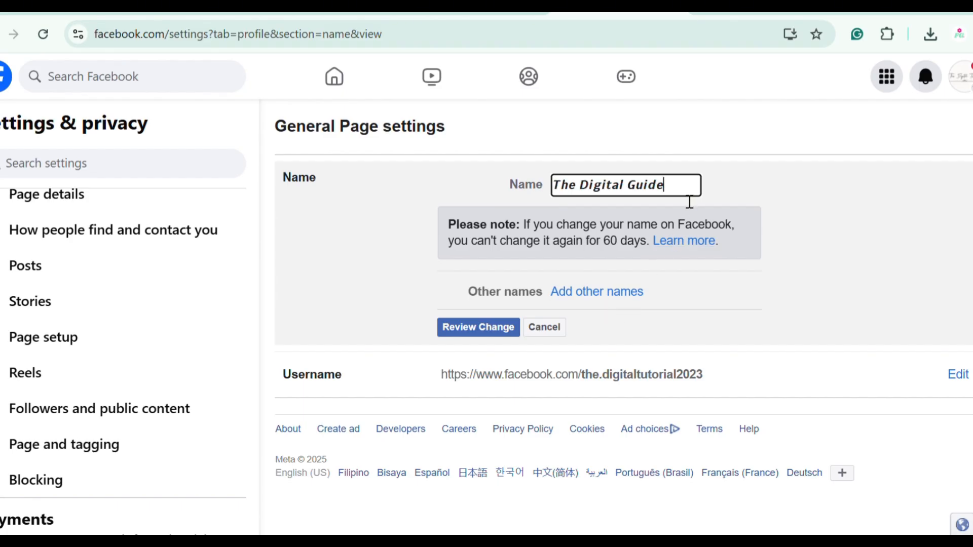
mouse_move(679, 205)
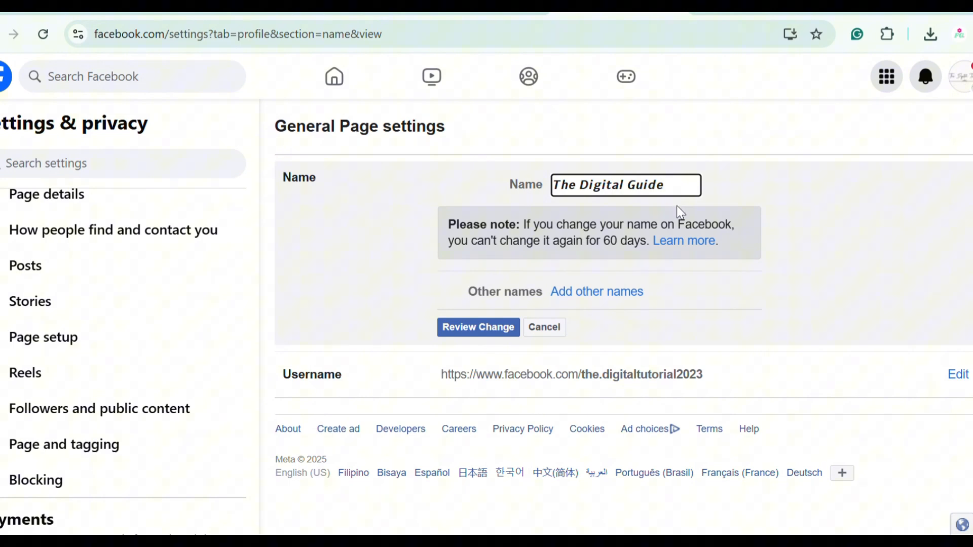
mouse_move(477, 327)
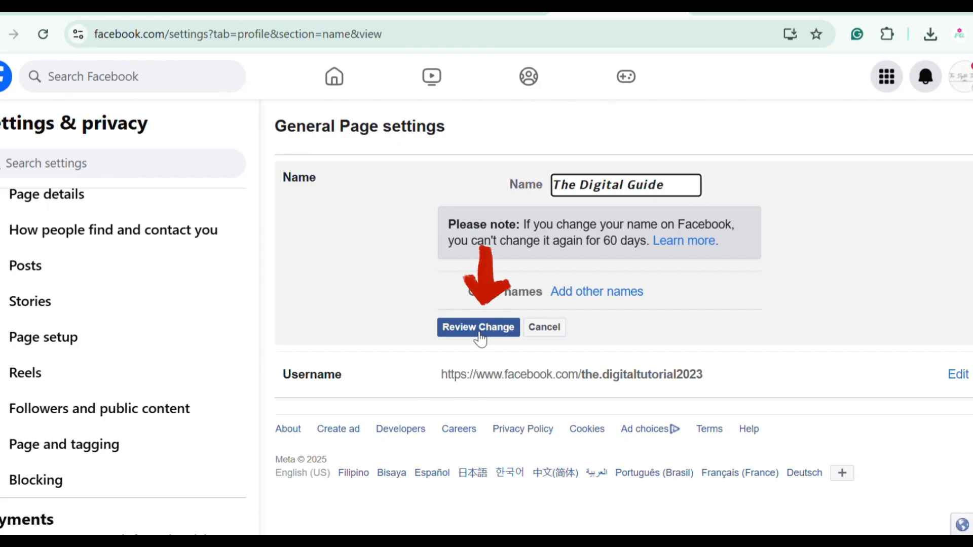
Review the rename to 'The Digital Guide', confirm with the password and request the change
click(477, 328)
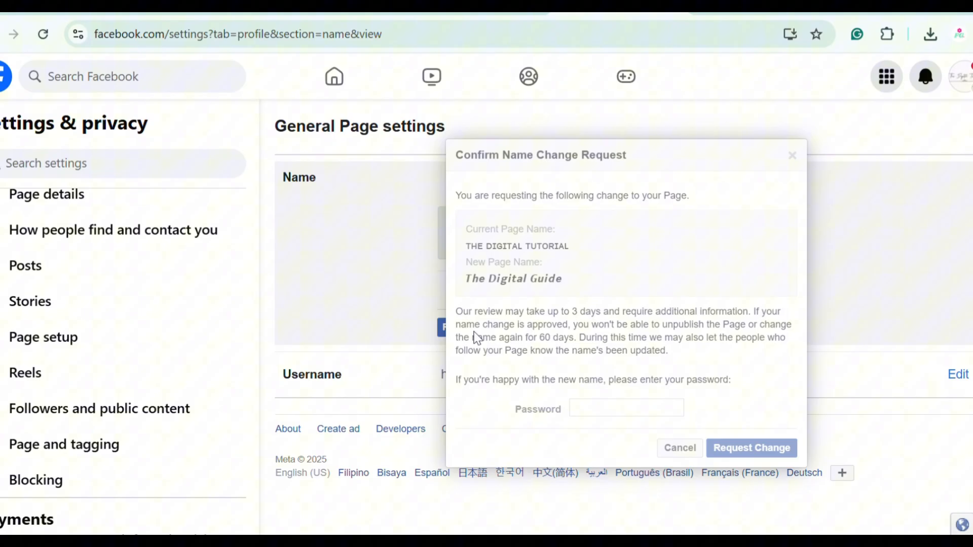
click(625, 407)
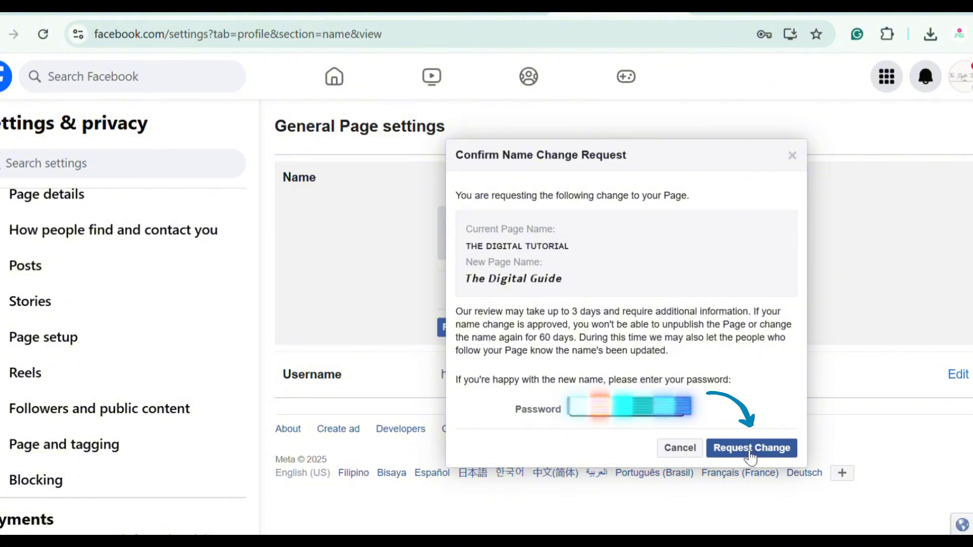
click(751, 448)
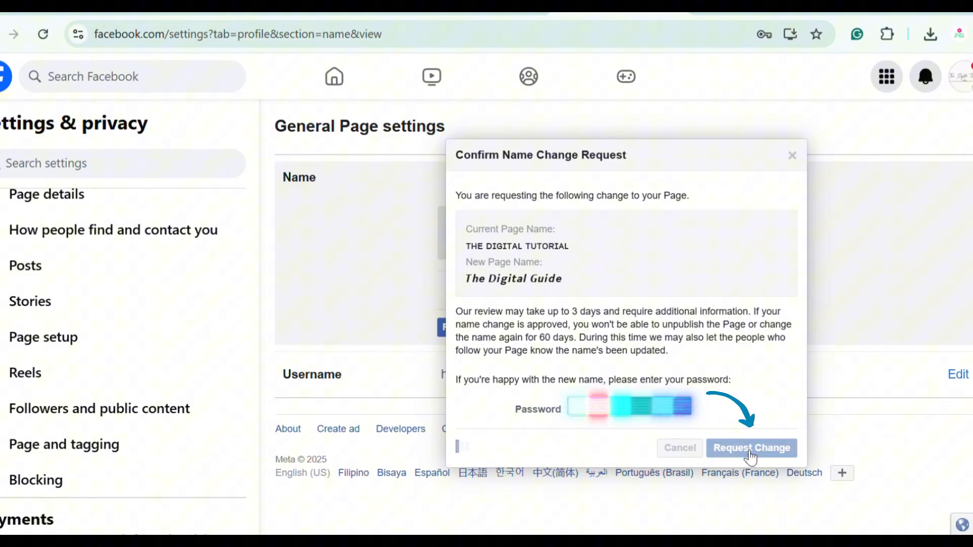
click(750, 448)
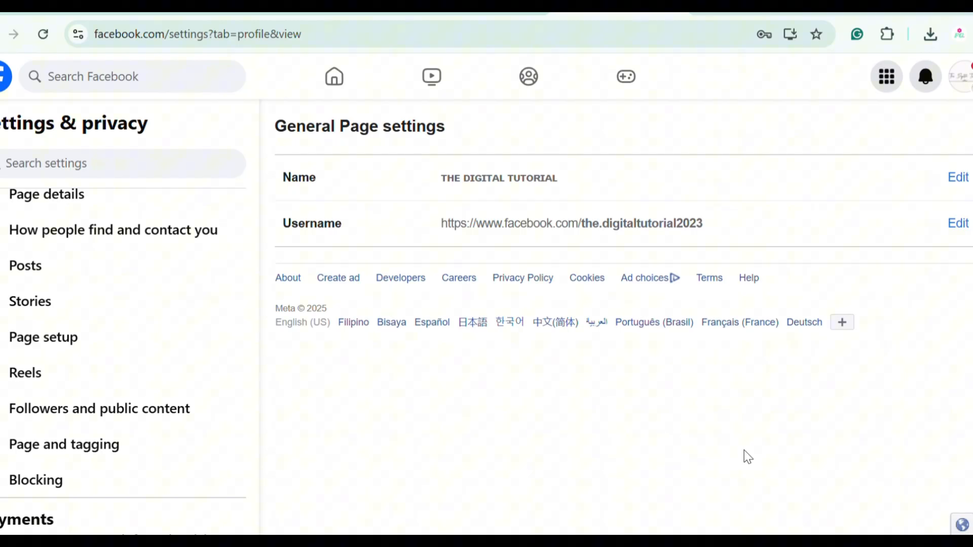
mouse_move(751, 471)
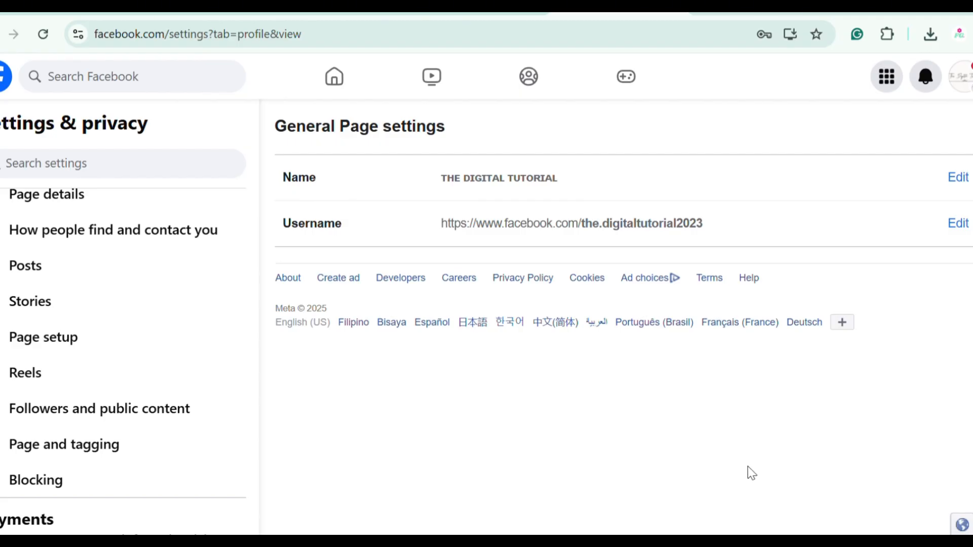
mouse_move(754, 499)
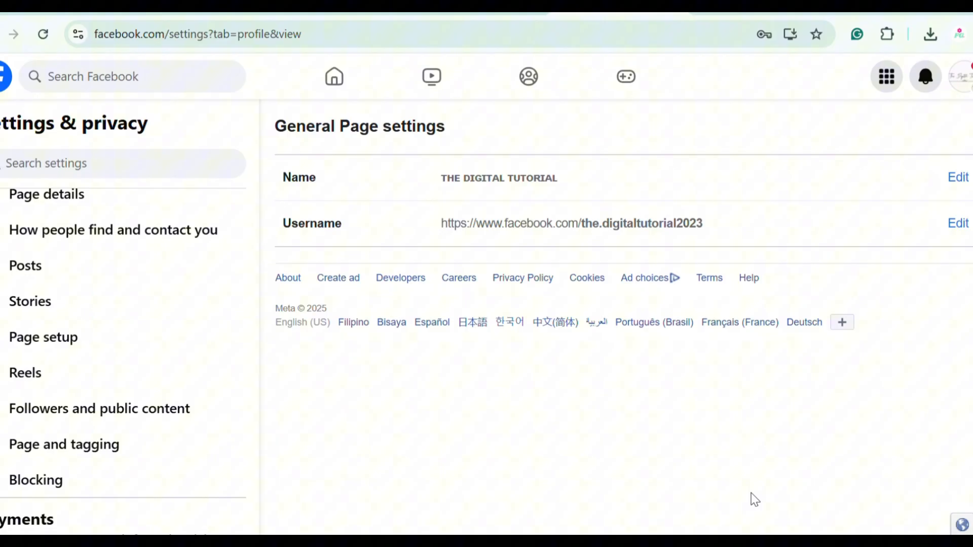
mouse_move(773, 495)
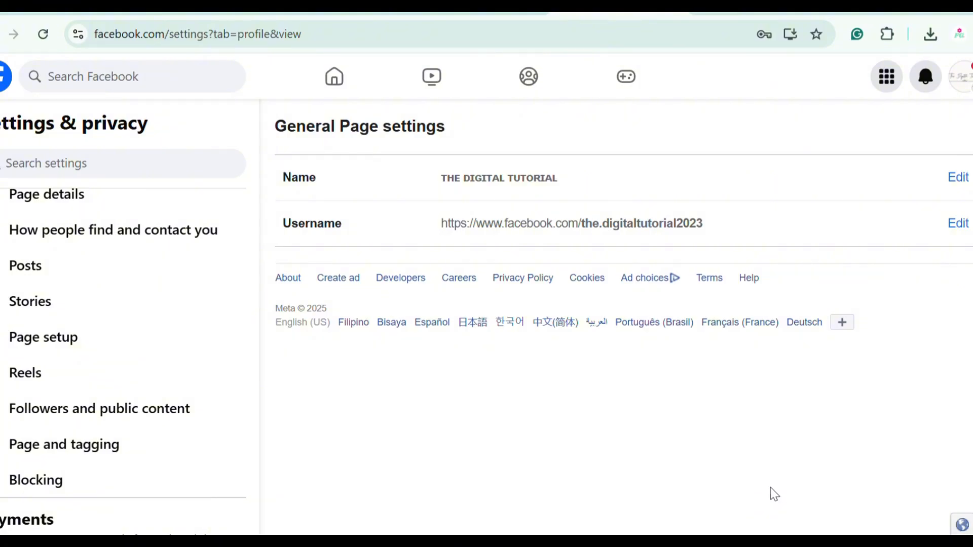
mouse_move(715, 126)
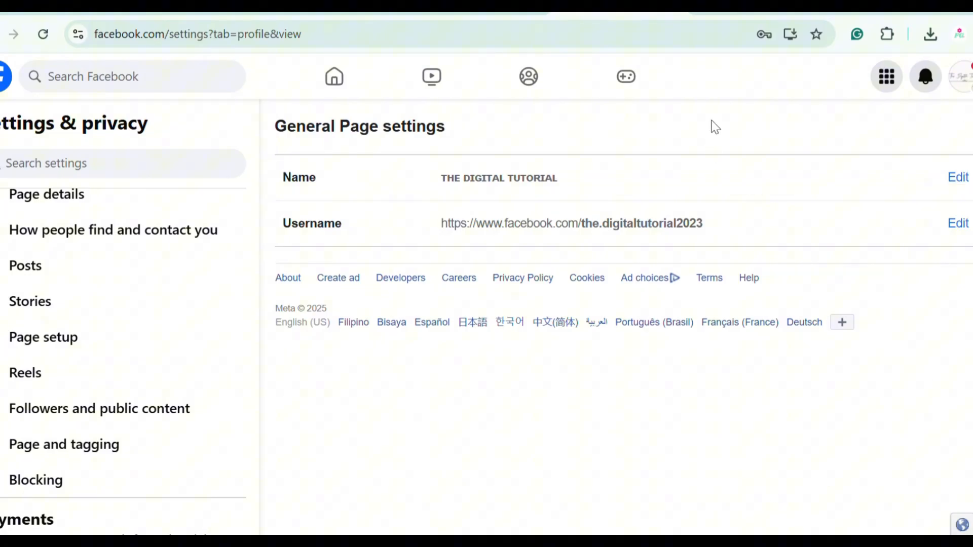
mouse_move(777, 154)
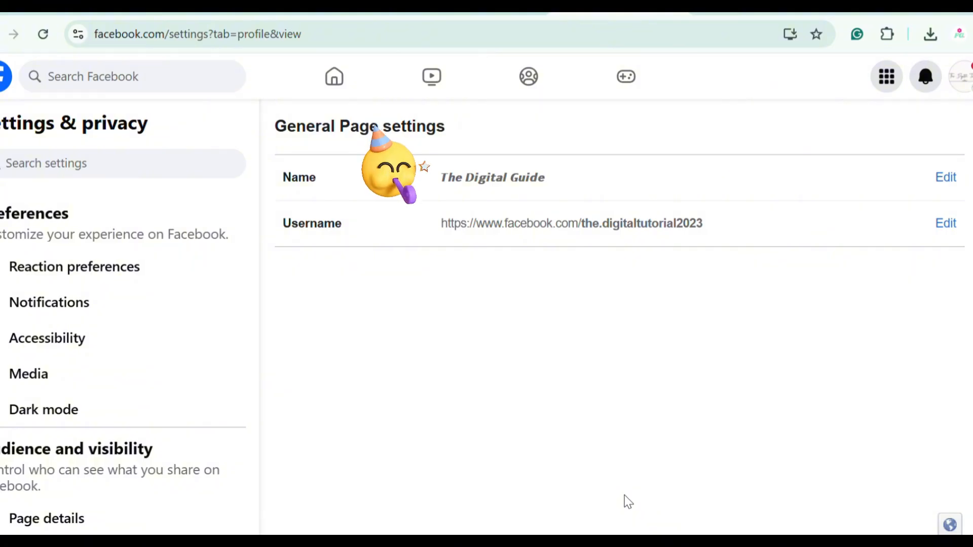
mouse_move(618, 504)
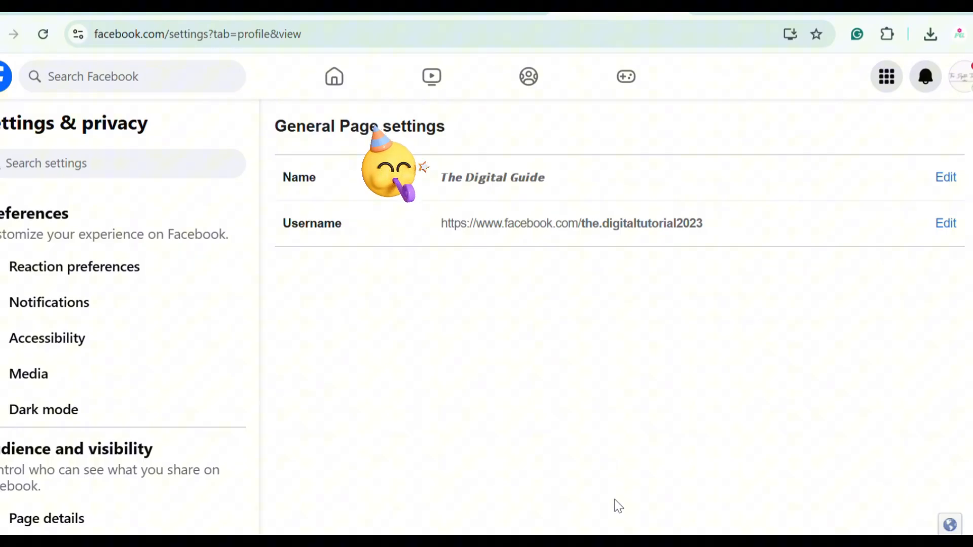
mouse_move(397, 208)
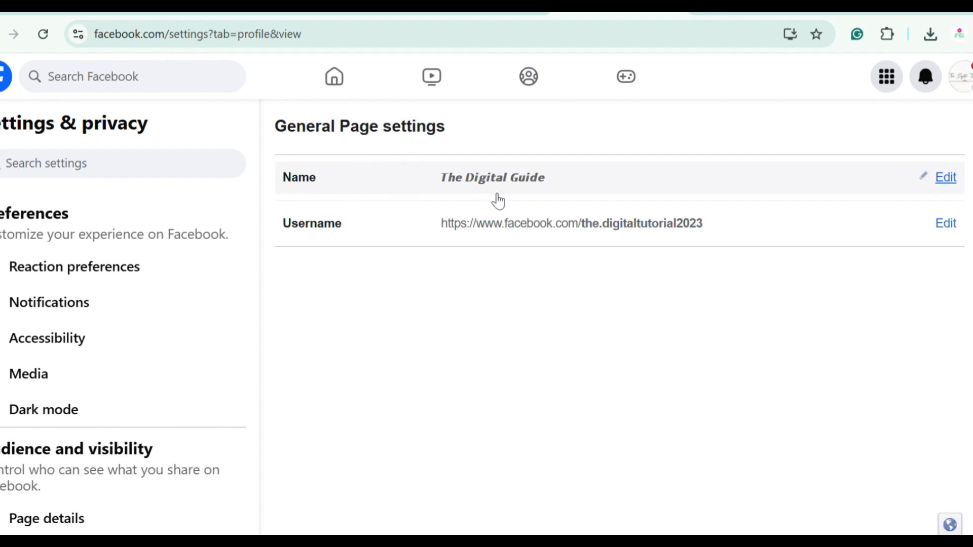
mouse_move(965, 96)
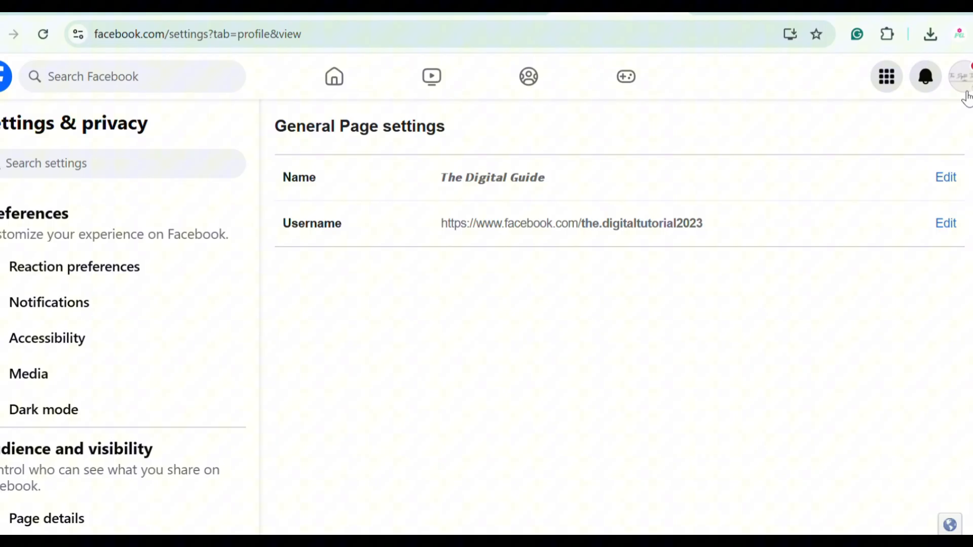
Switch to The Digital Guide page profile to confirm the new name in its header
click(960, 76)
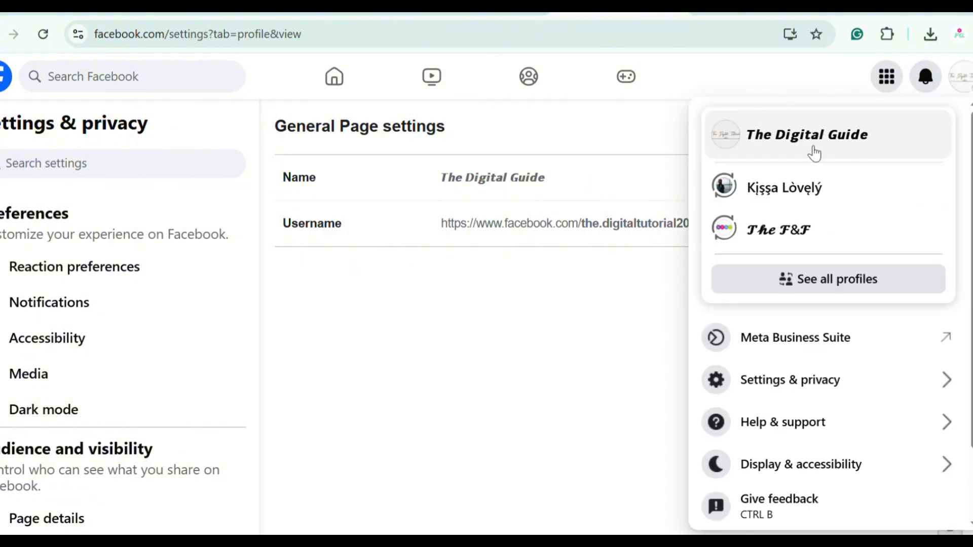
click(807, 133)
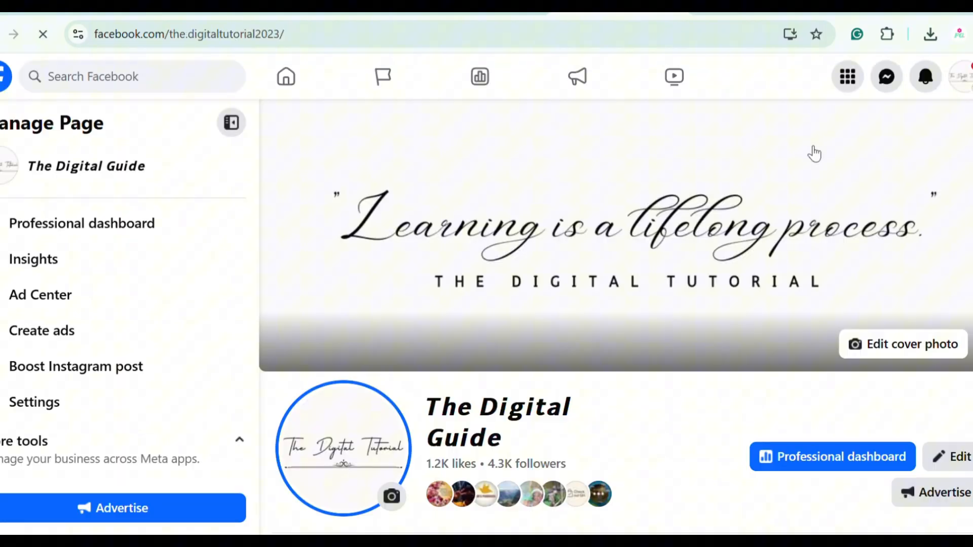
scroll(down, 3)
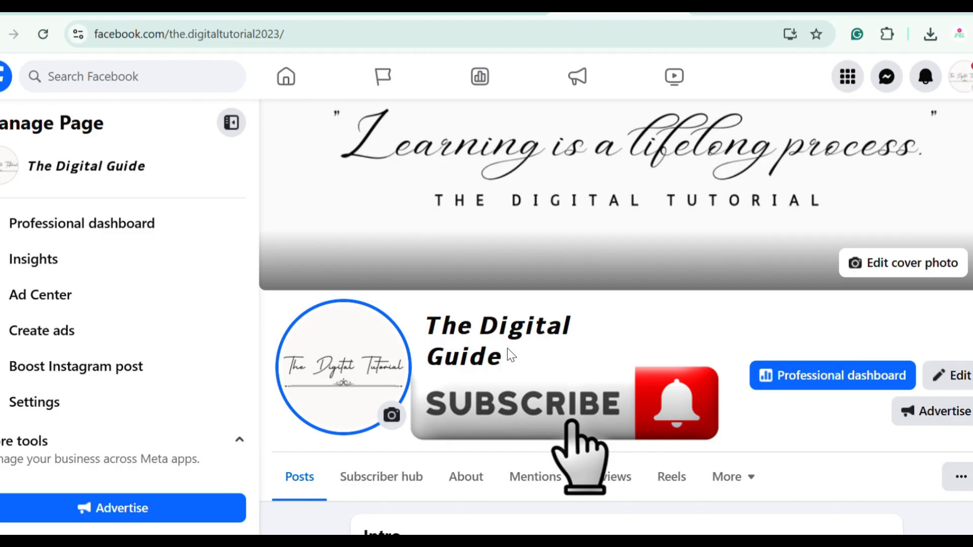